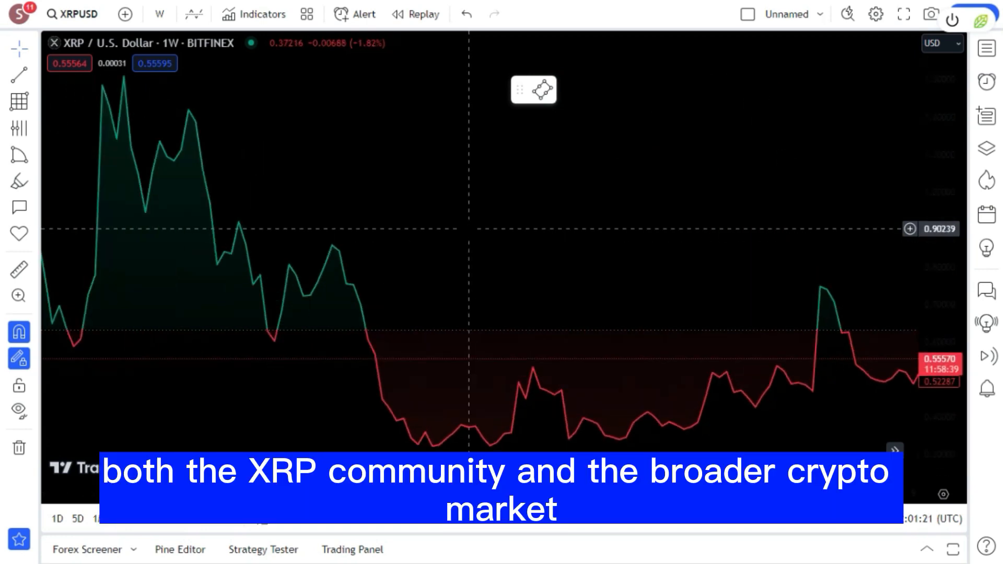
Step: Zoom the weekly XRP/USD chart in on its most recent weeks
scroll("left", 3)
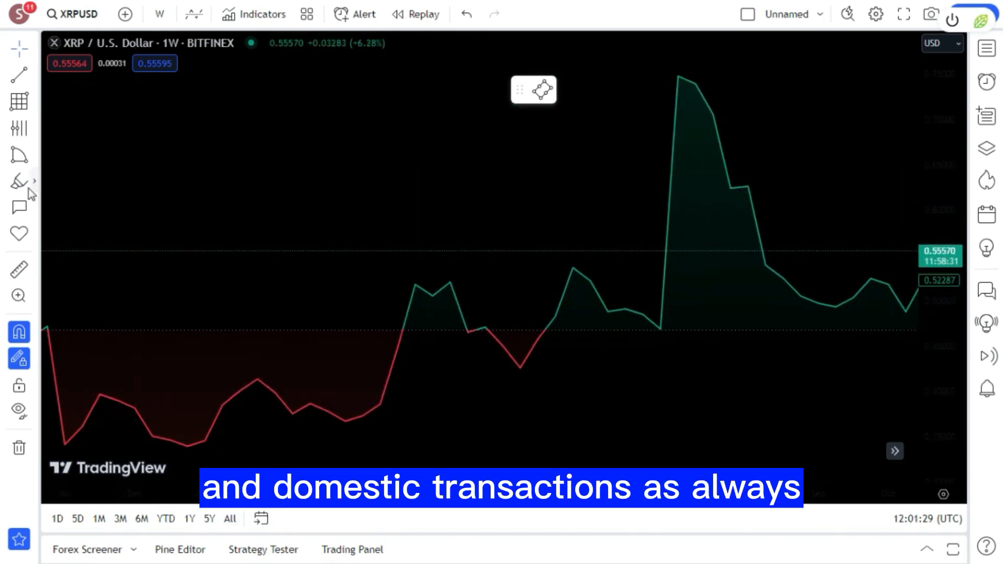
Step: Pick the grid-box drawing tool from the left toolbar for the yellow framework
left_click(18, 180)
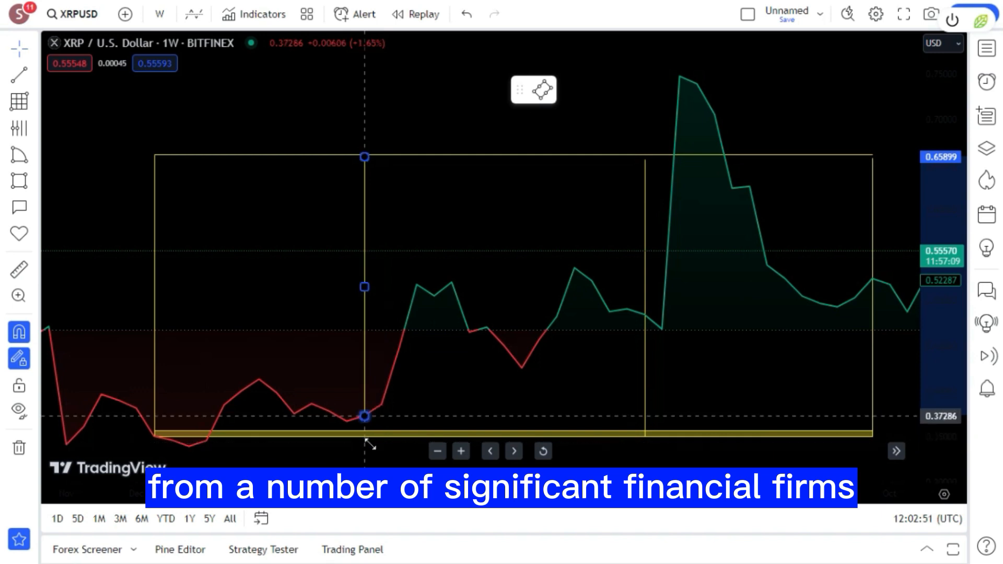
Step: Draw a Fibonacci level line horizontally across the grid's middle to its right edge
left_click(364, 416)
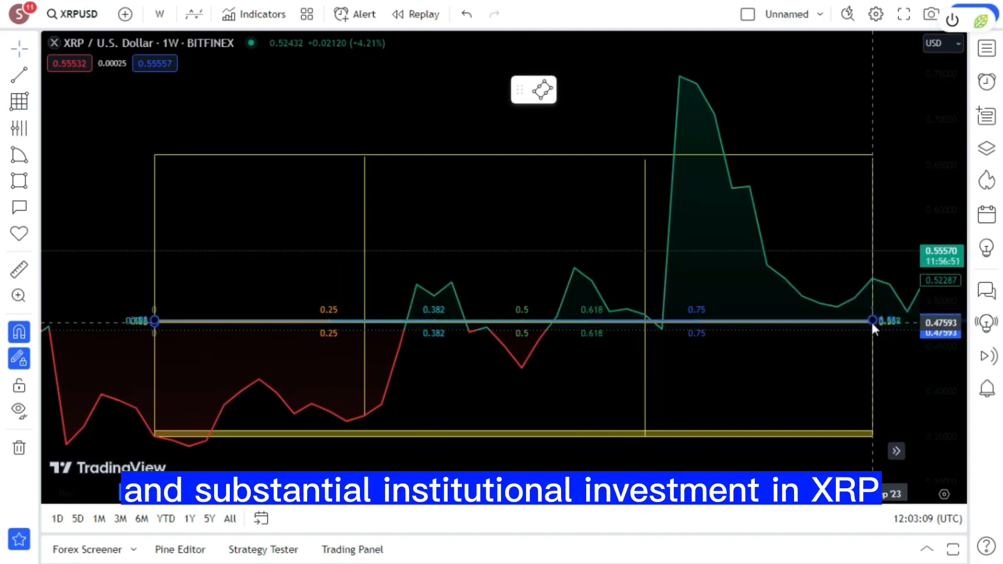
left_click(875, 320)
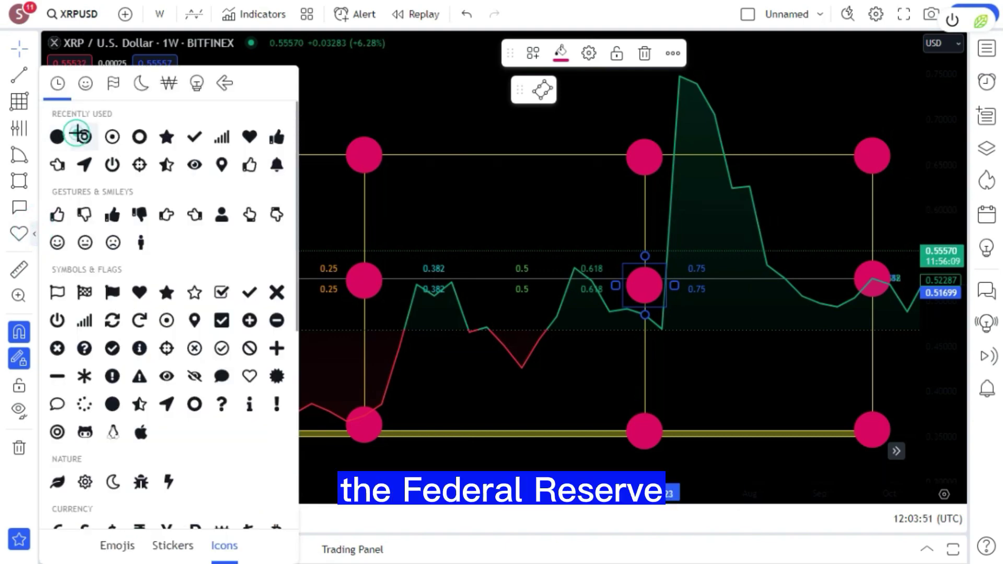
Step: Place a yellow bullseye target icon on the grid's top-left pink dot
left_click(560, 52)
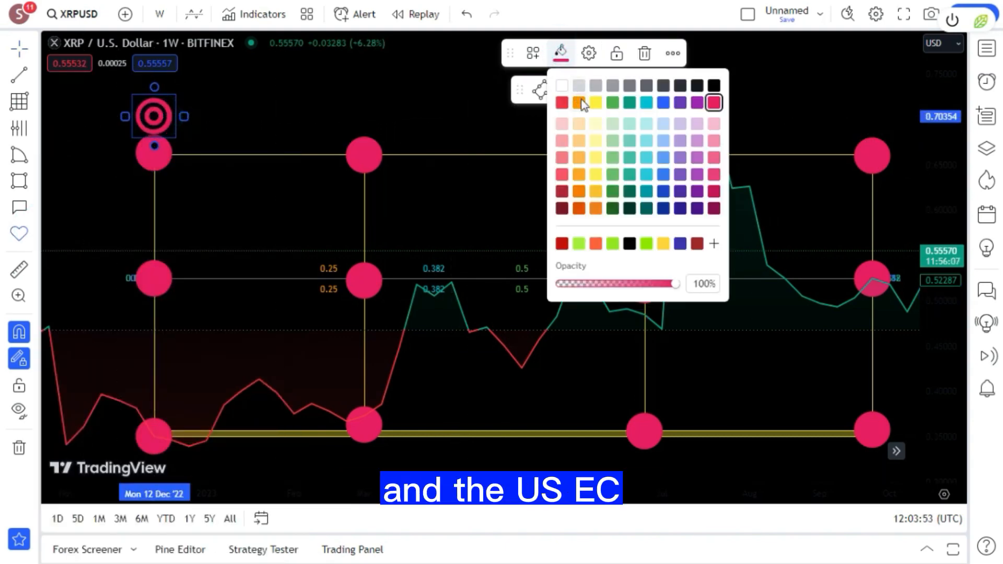
left_click(595, 103)
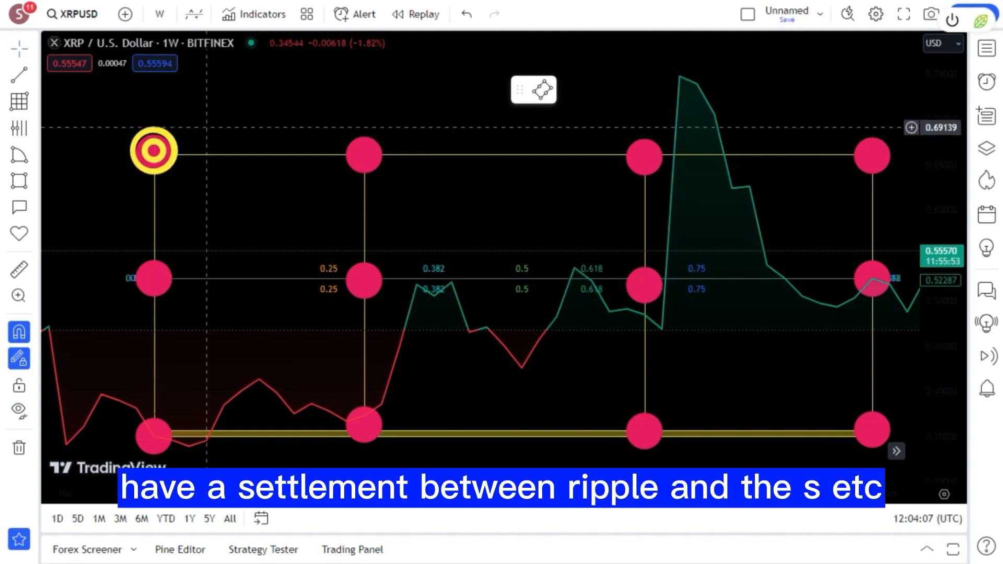
mouse_move(229, 102)
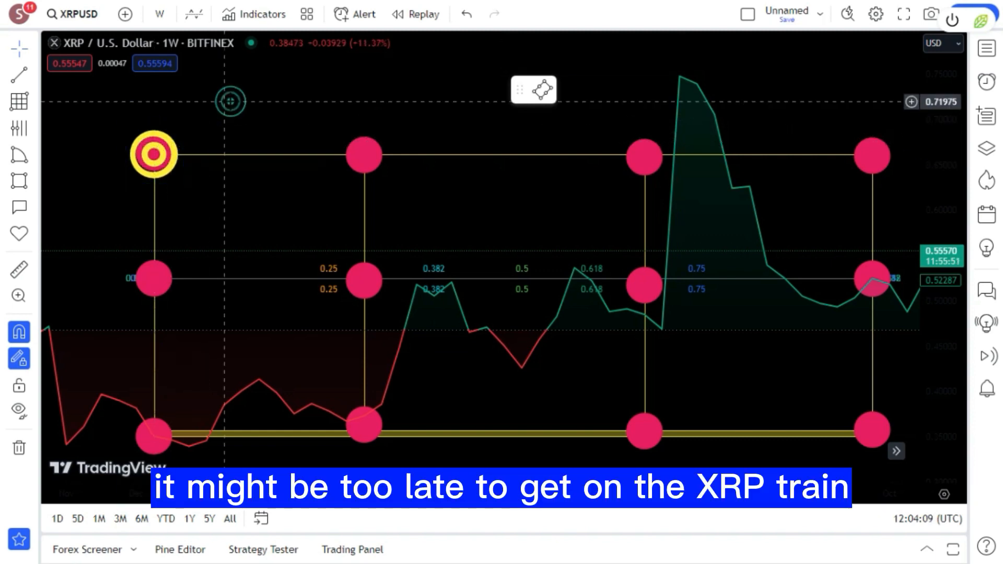
left_click(154, 155)
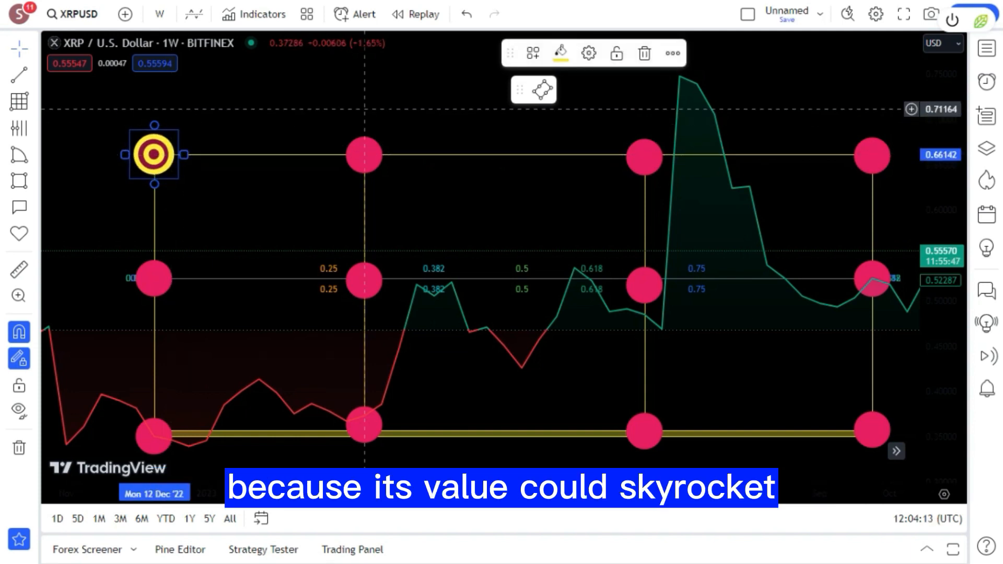
left_click(560, 52)
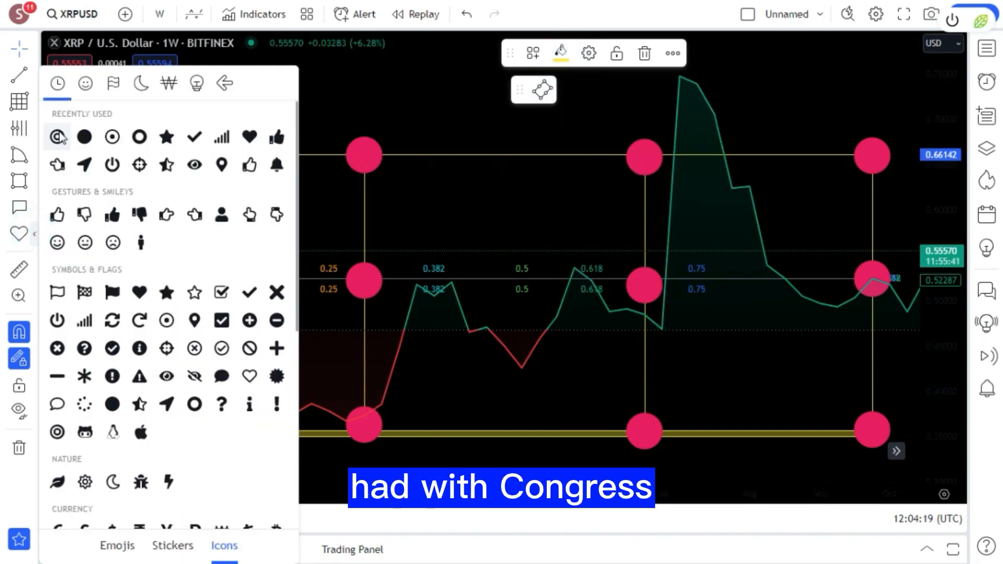
Step: Put bullseye targets on the second column's middle and bottom grid points
left_click(57, 137)
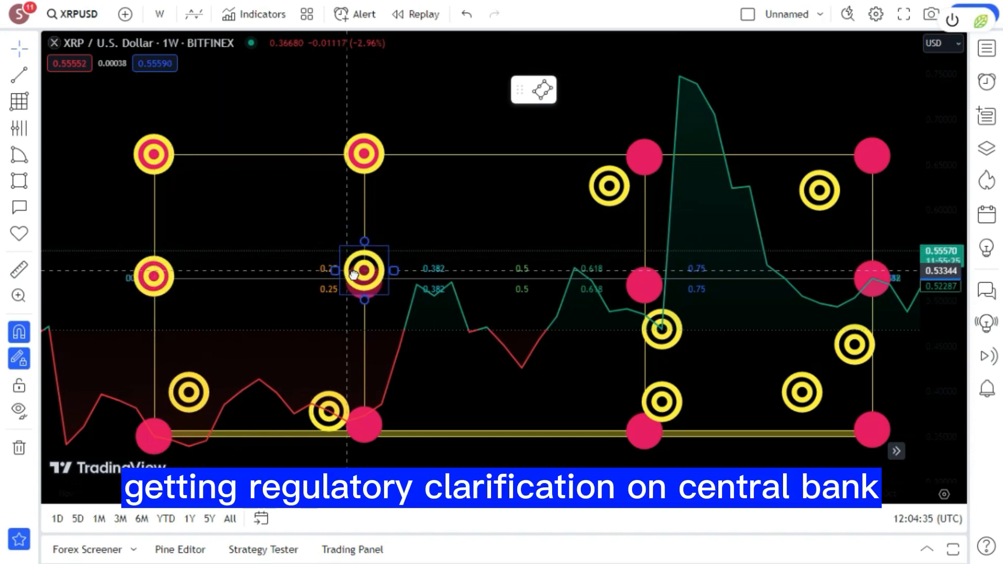
left_click(186, 391)
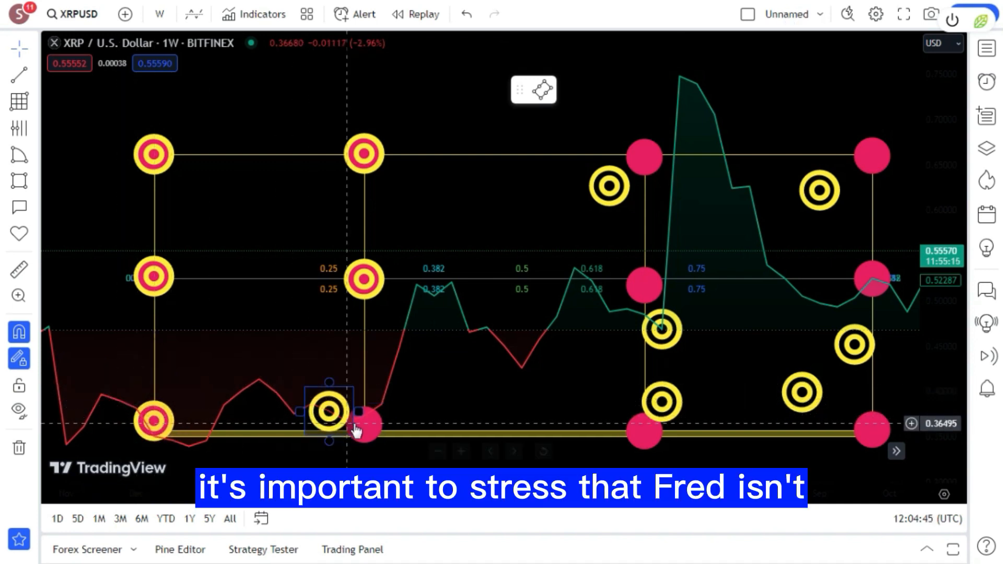
left_click(364, 423)
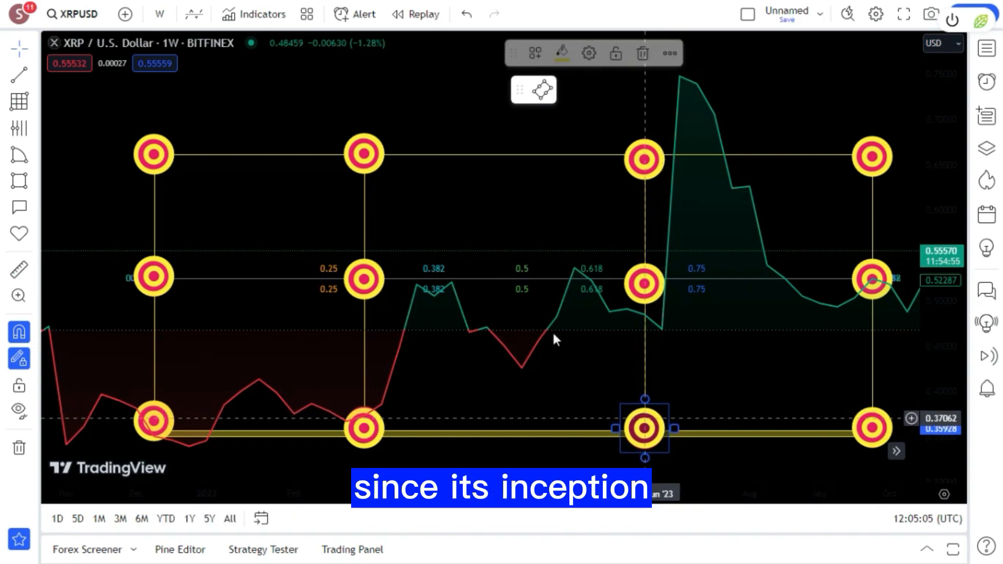
mouse_move(20, 181)
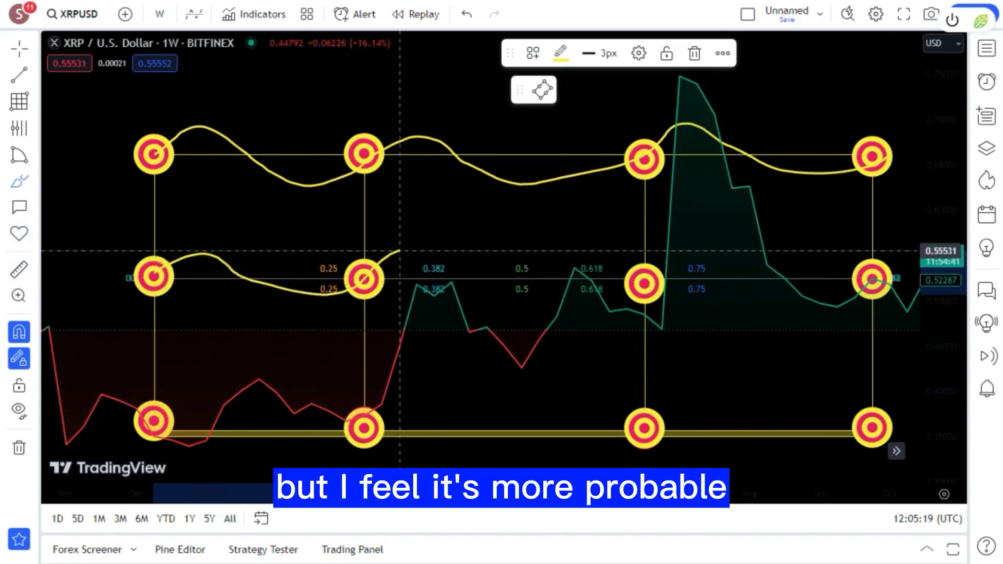
mouse_move(643, 283)
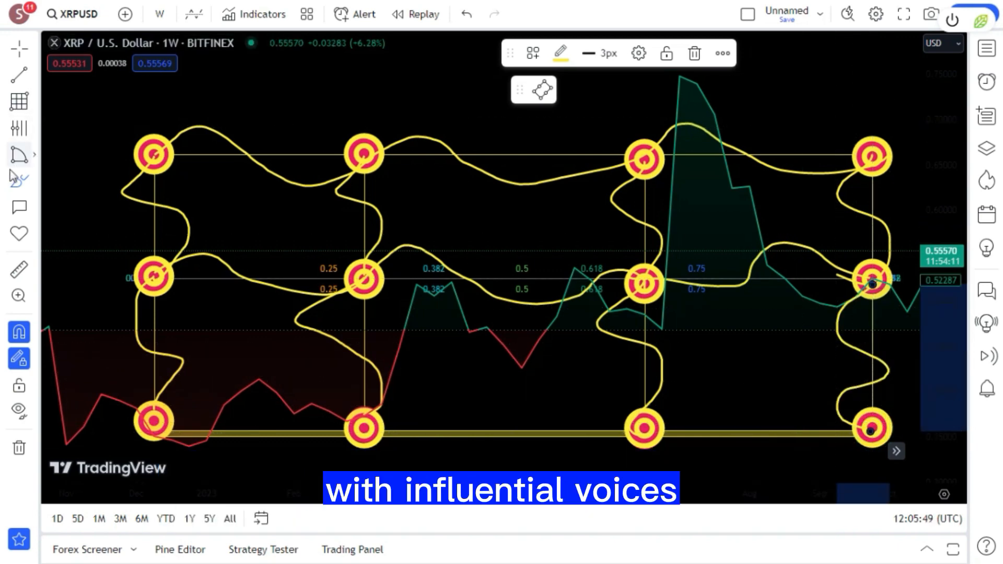
Step: Switch from the yellow brush to a broad translucent highlighter stroke
left_click(19, 181)
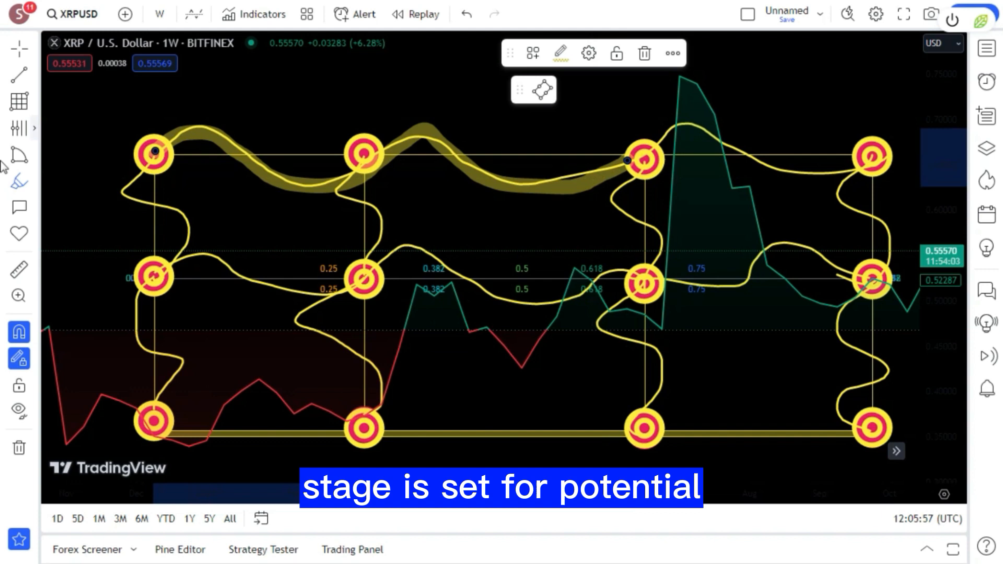
mouse_move(118, 189)
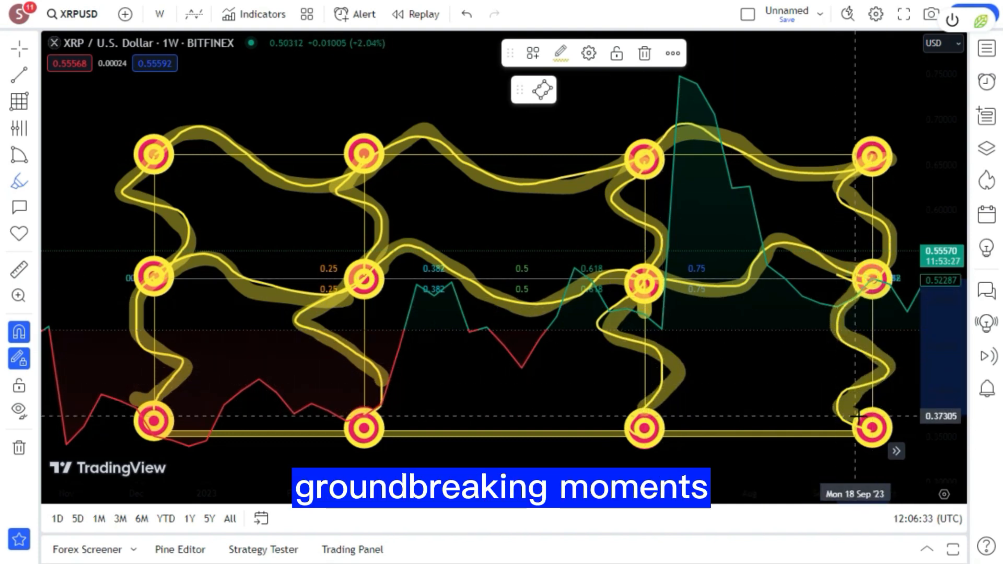
mouse_move(19, 103)
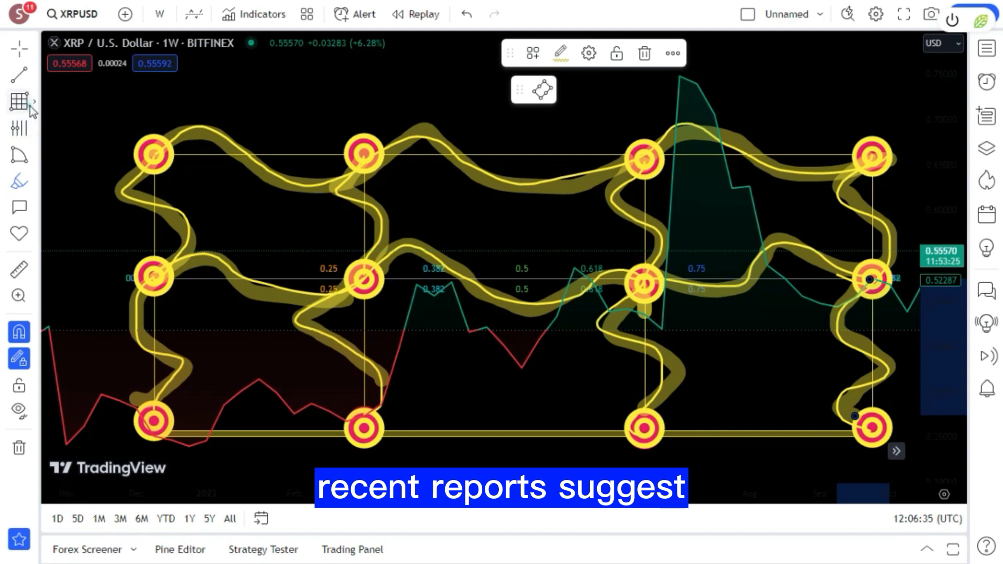
Step: Choose the Fibonacci grid drawing tool after tracing the curves
left_click(19, 101)
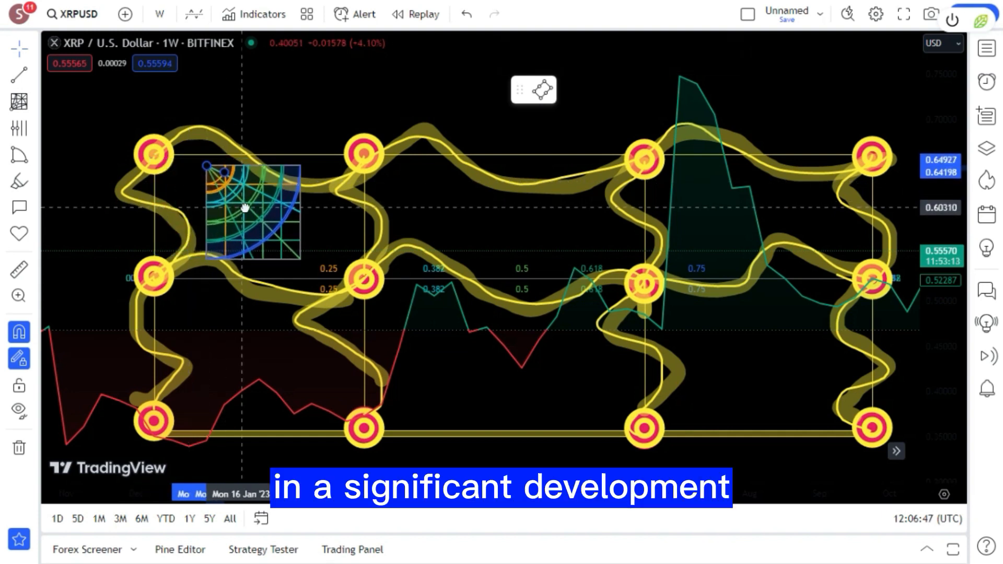
Step: Draw Fibonacci-grid squares in the upper-left, lower-left and upper-right cells
left_click(244, 208)
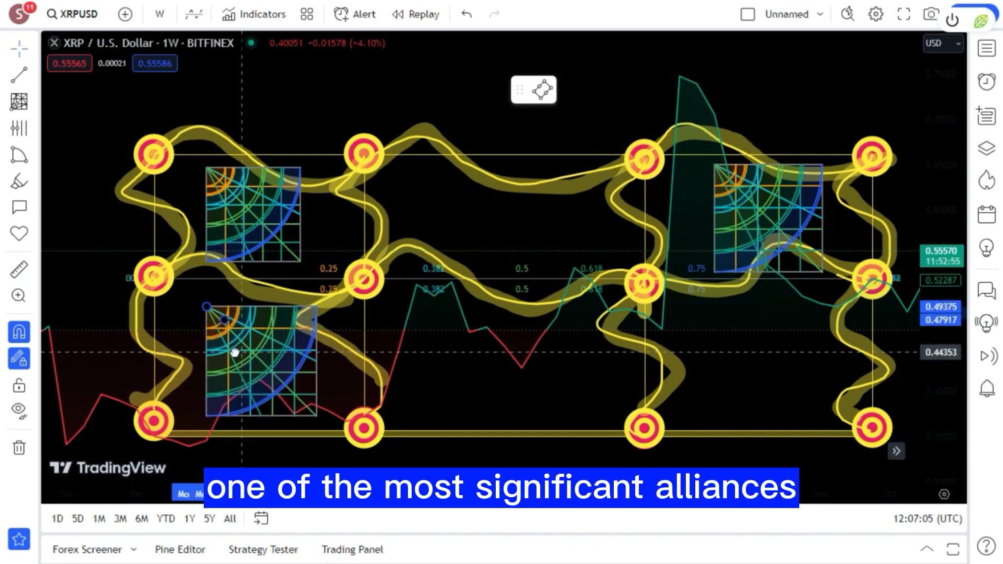
left_click(204, 317)
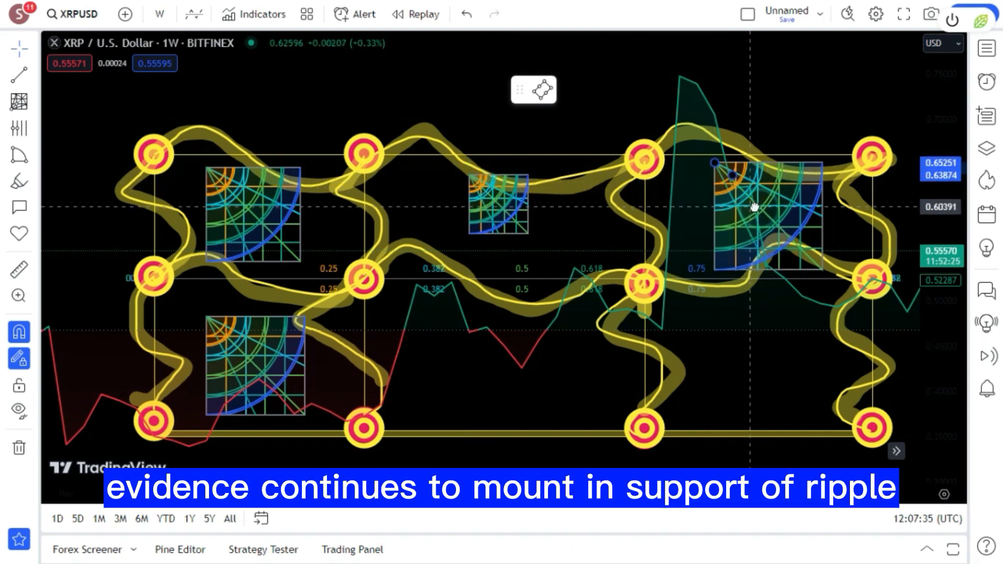
left_click(716, 160)
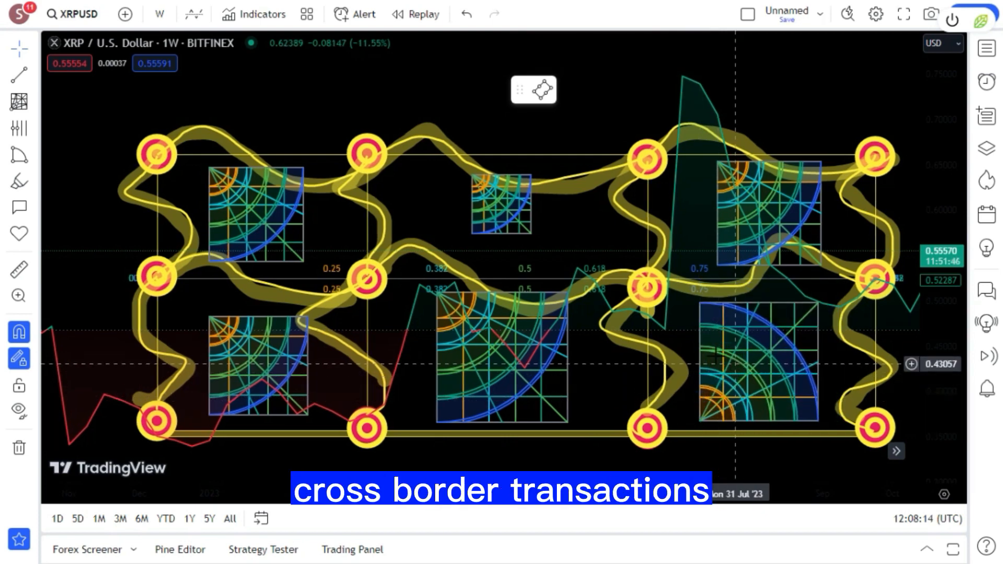
Step: Finish the lower-right grid square, add a yellow dot, and drop a target icon beside the upper-left square
left_click(456, 314)
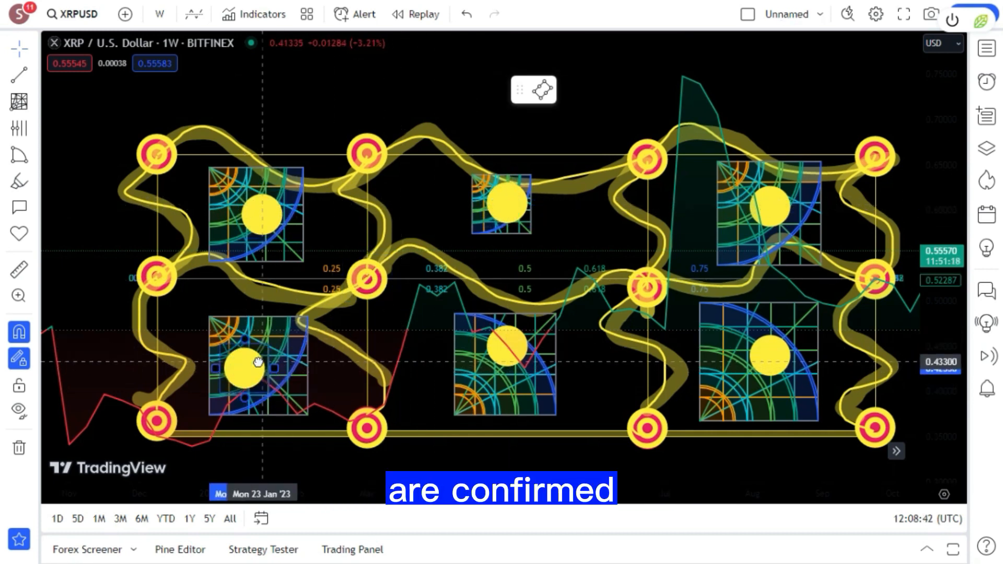
left_click(256, 365)
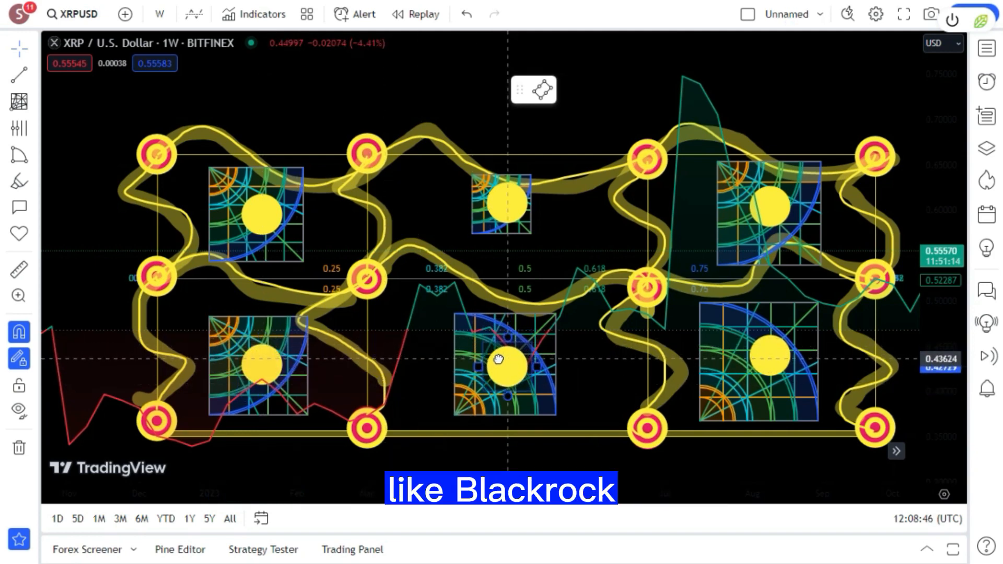
mouse_move(763, 358)
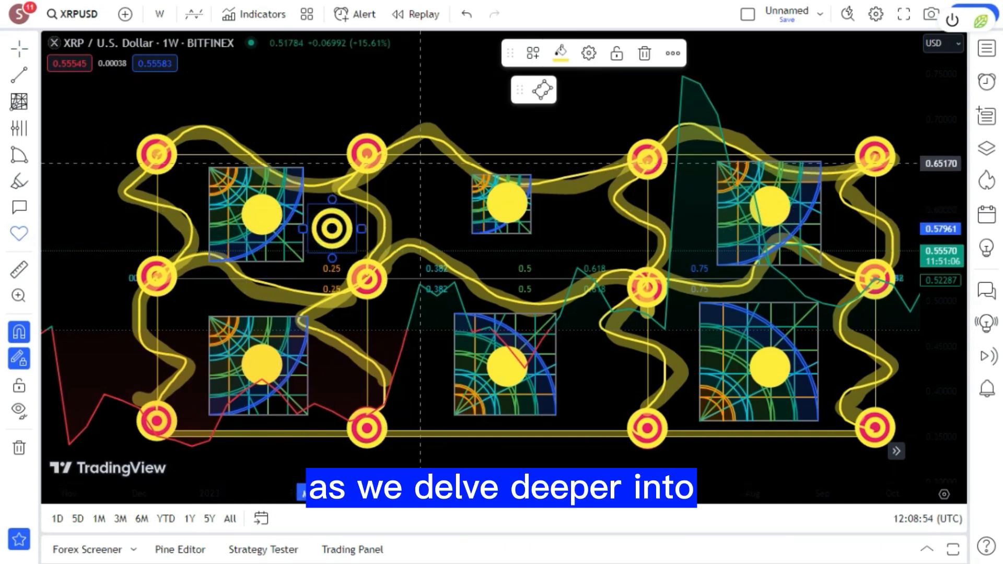
left_click(560, 52)
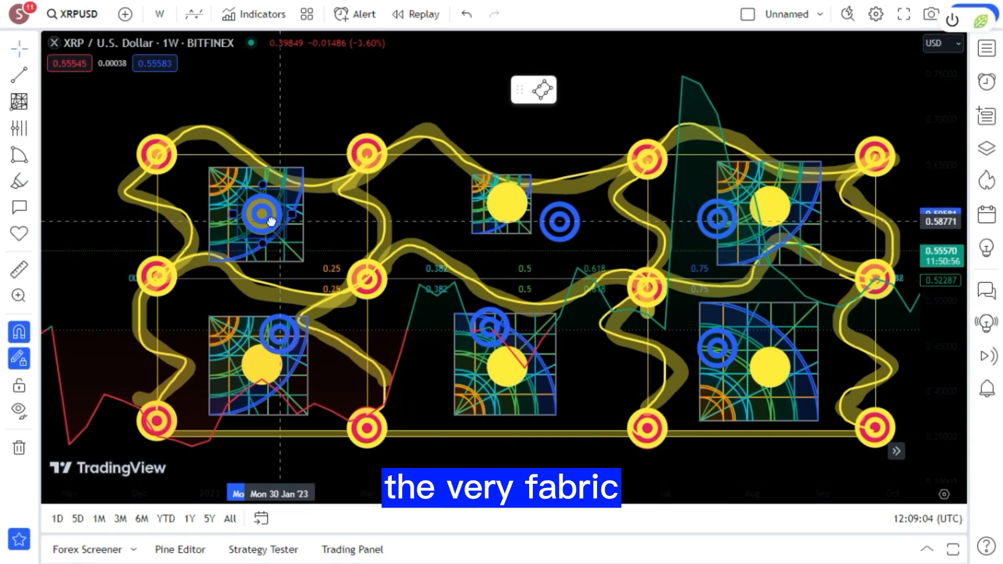
Step: Centre blue targets on the upper-left, top-middle, lower-right, lower-middle and lower-left squares
left_click(259, 214)
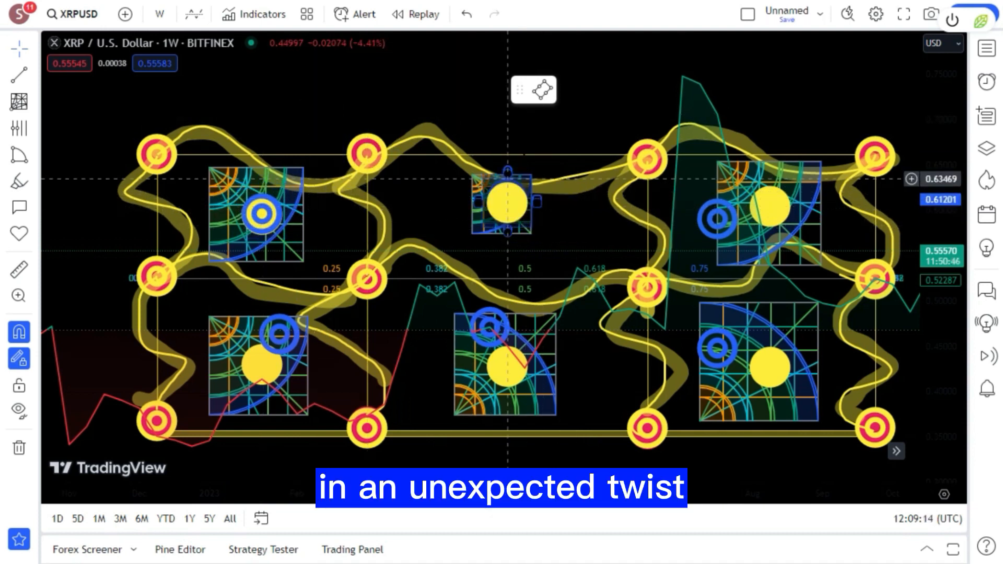
left_click(503, 201)
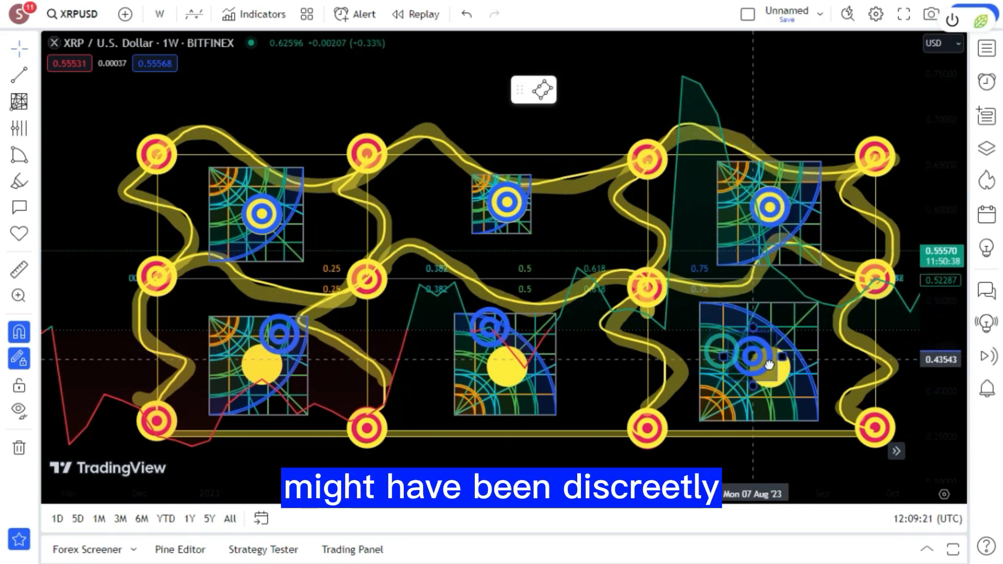
left_click(758, 367)
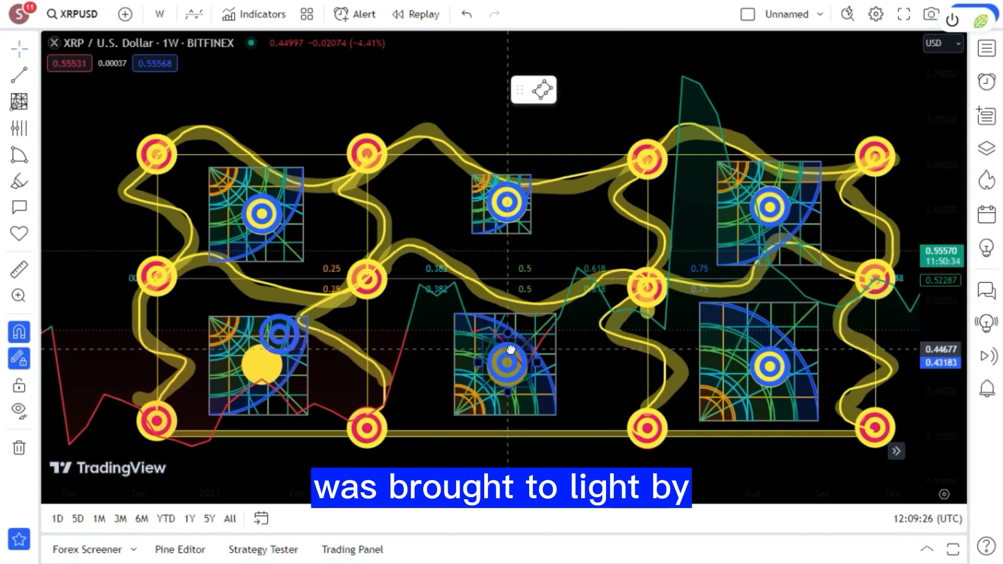
left_click(262, 361)
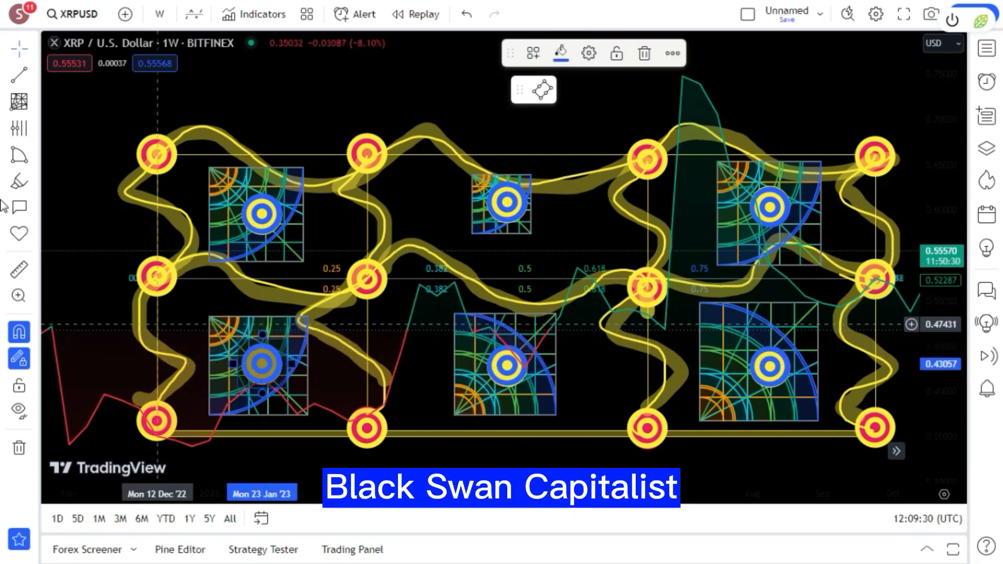
left_click(19, 182)
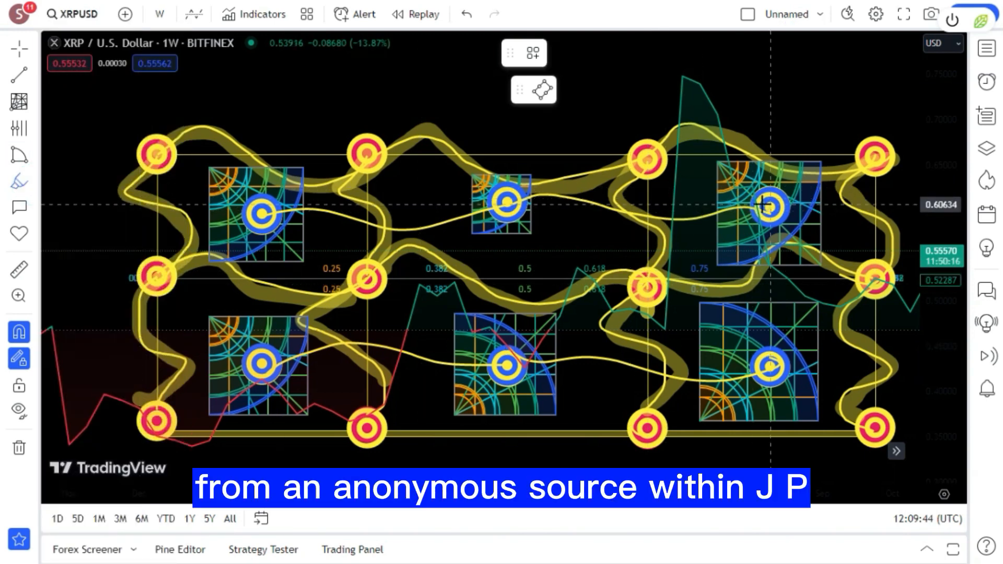
Step: Finish the last yellow curve, then remove all 74 drawings to leave the bare XRP weekly line
left_click(502, 205)
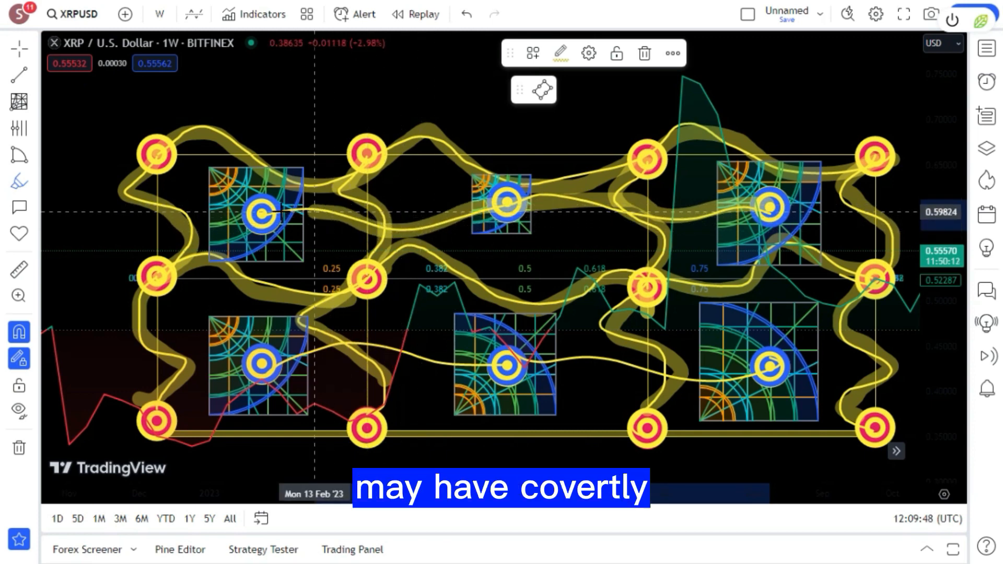
mouse_move(261, 365)
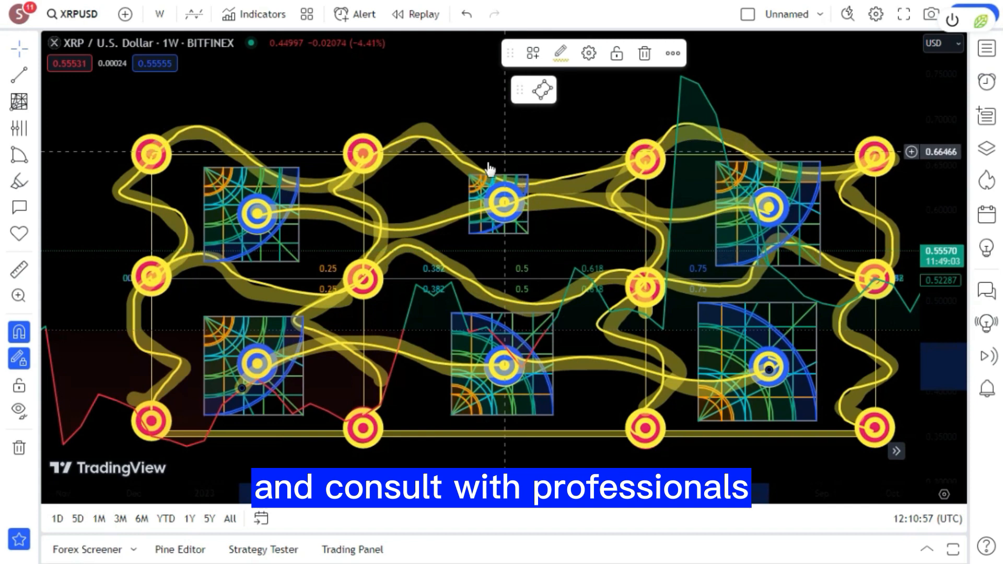
left_click(19, 447)
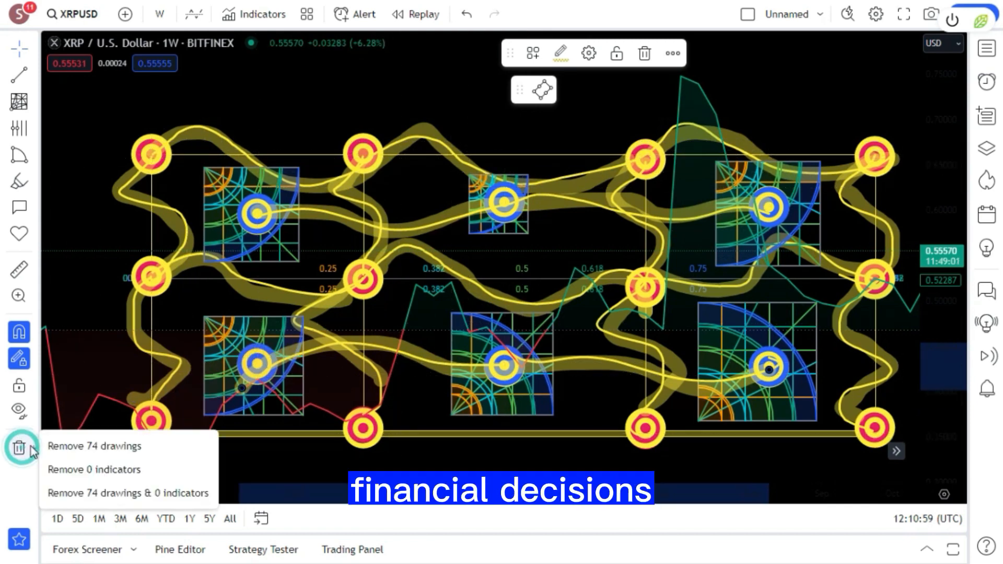
left_click(93, 445)
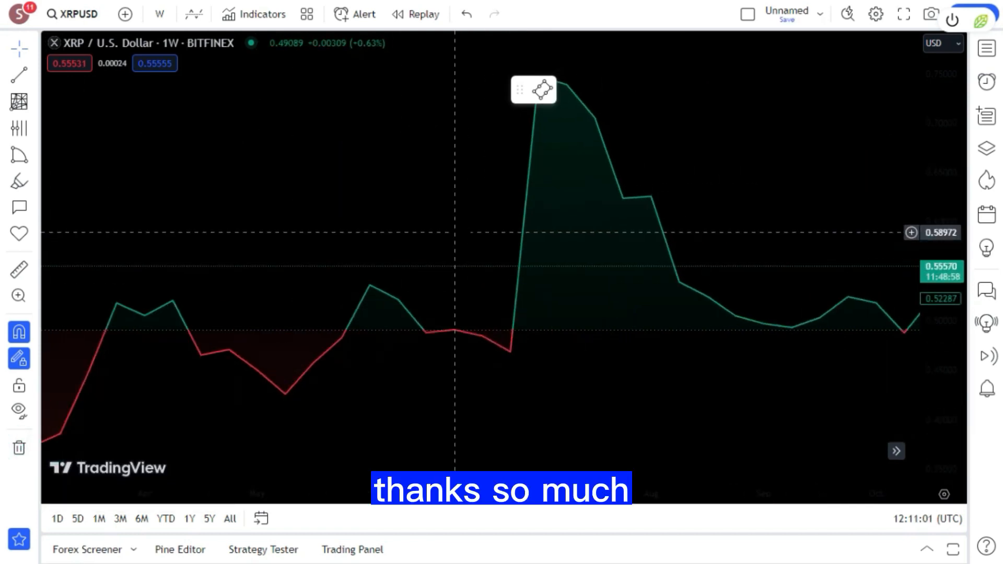